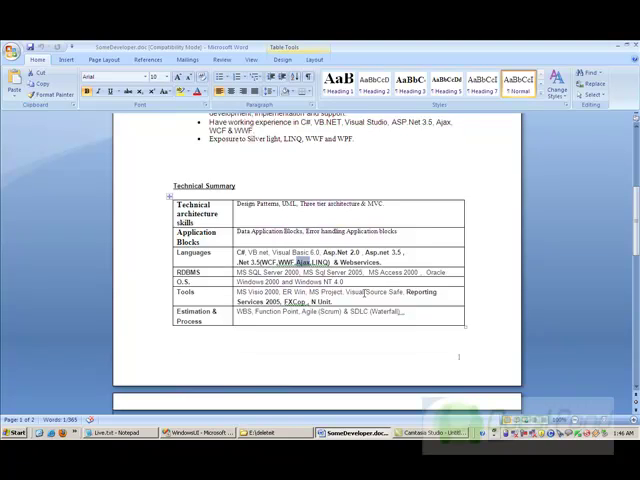
scroll("down", 3)
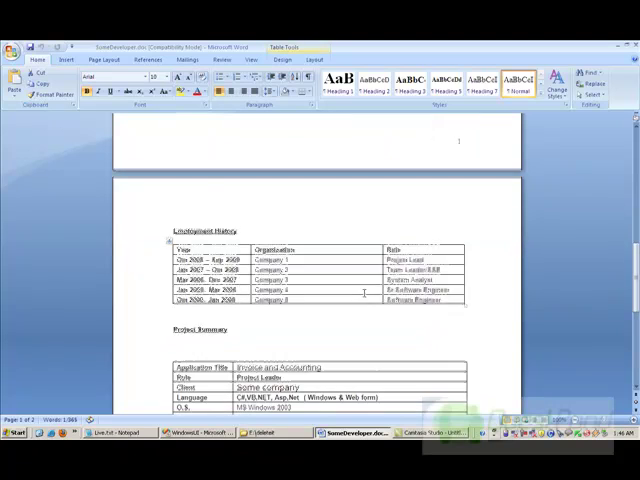
scroll("down", 3)
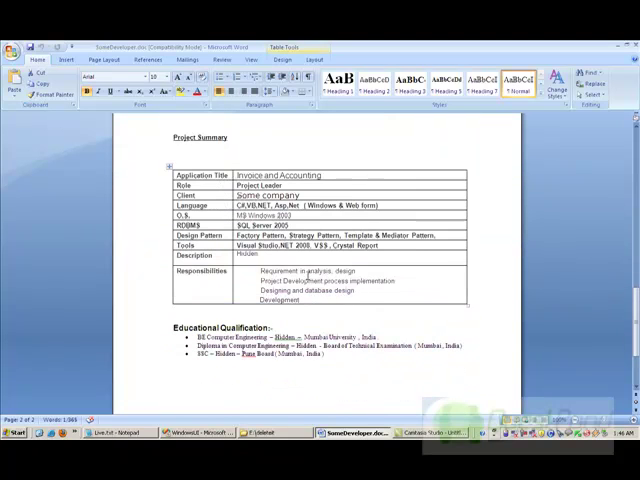
double_click(344, 270)
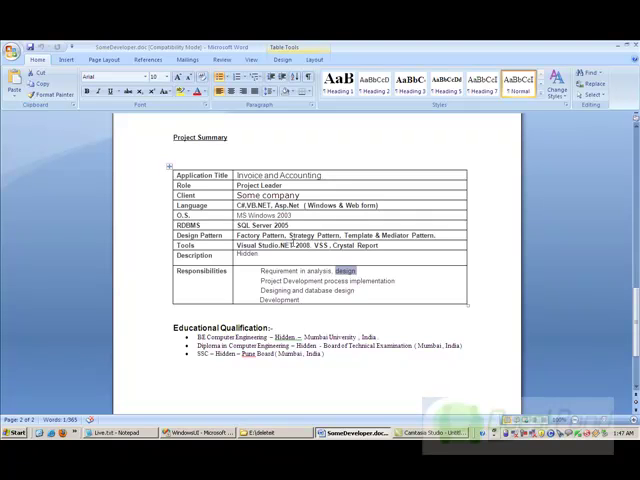
scroll("up", 3)
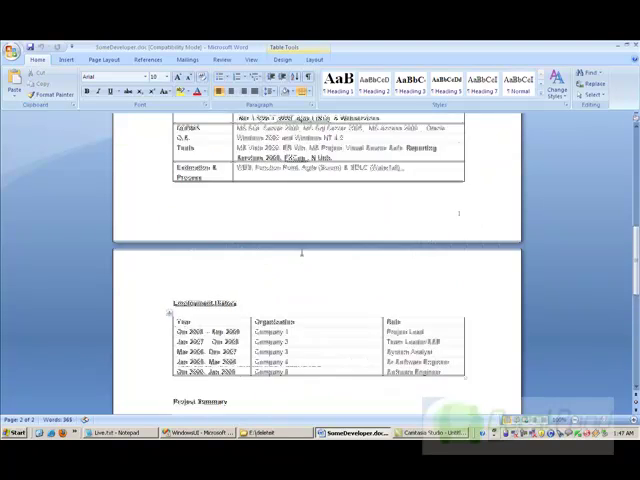
scroll("up", 3)
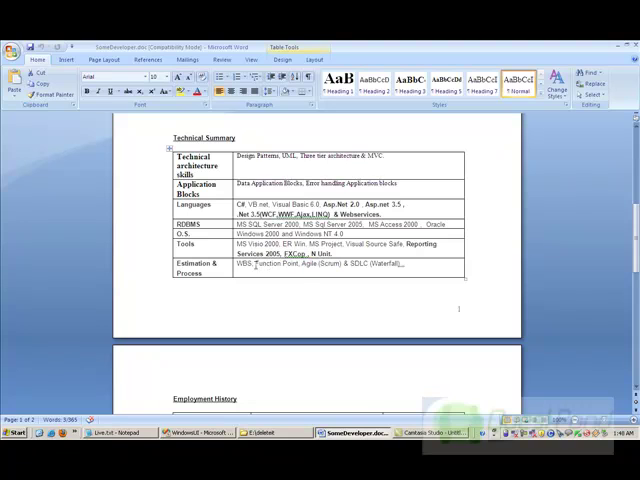
double_click(284, 264)
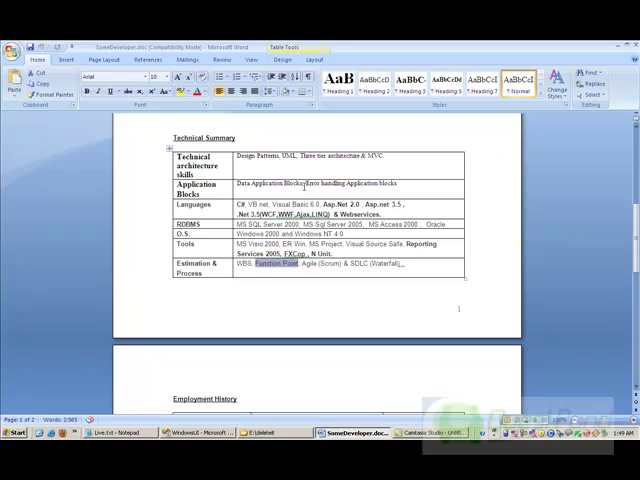
scroll("down", 3)
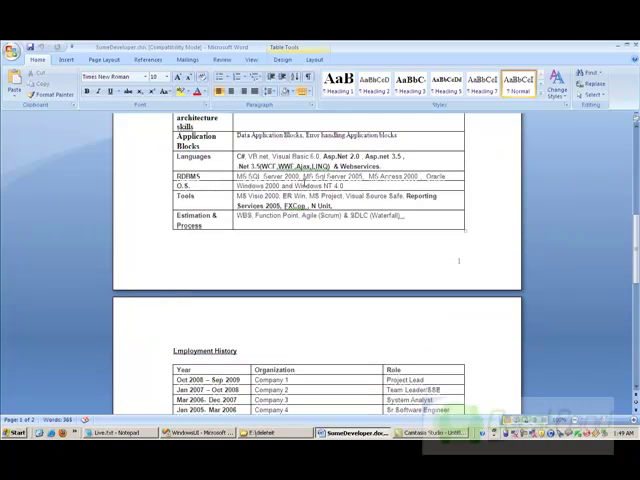
scroll("down", 3)
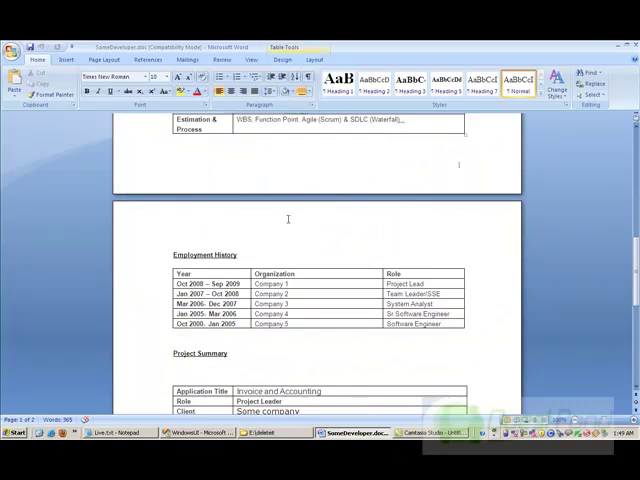
scroll("down", 3)
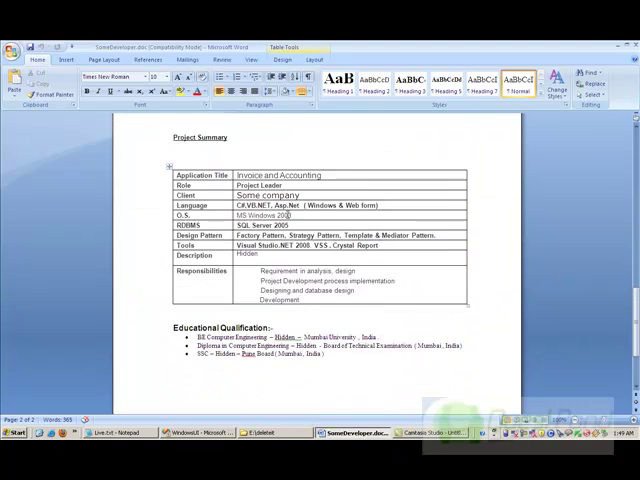
scroll("up", 3)
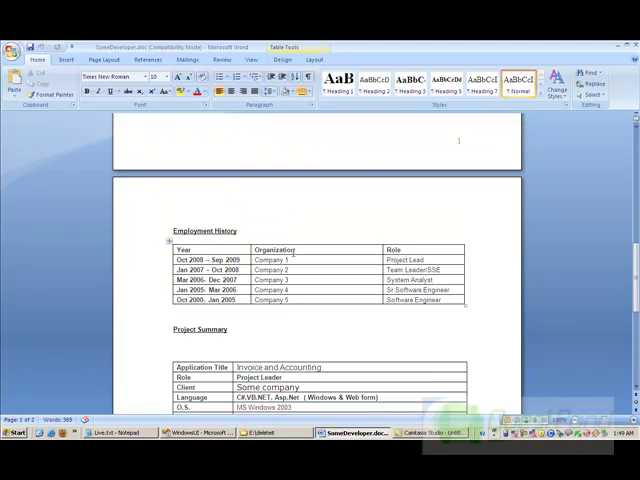
scroll("up", 3)
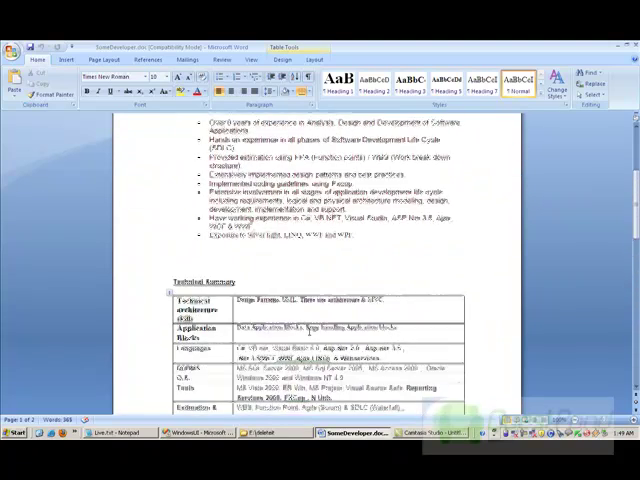
scroll("up", 3)
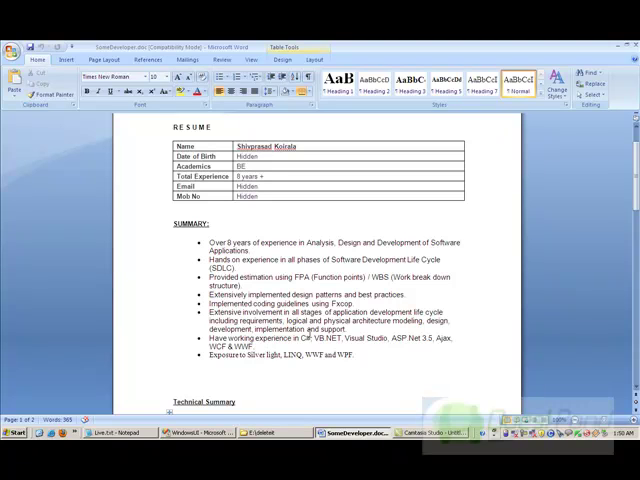
mouse_move(290, 288)
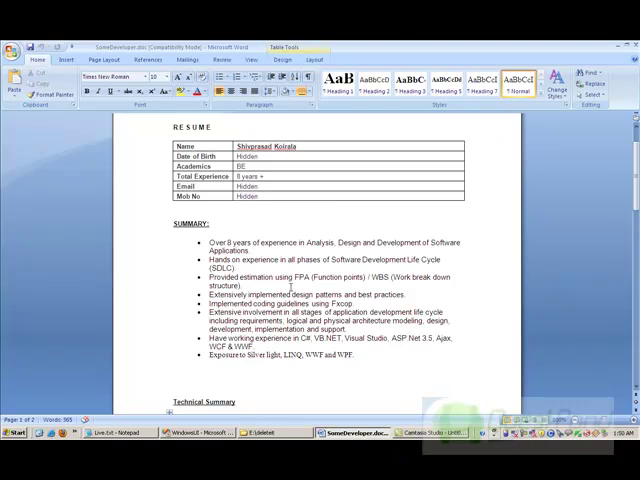
scroll("down", 3)
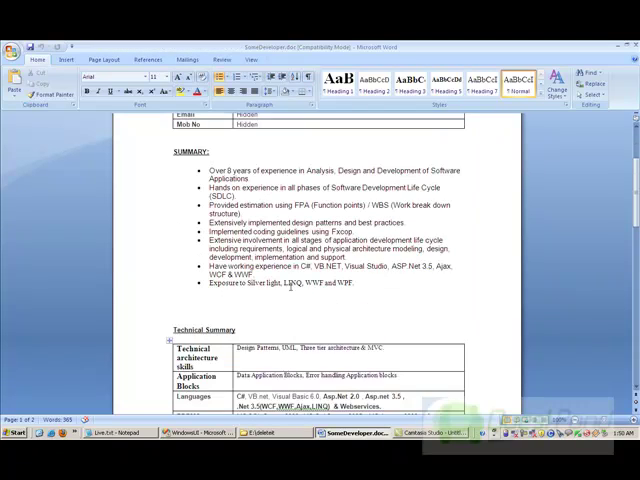
scroll("down", 3)
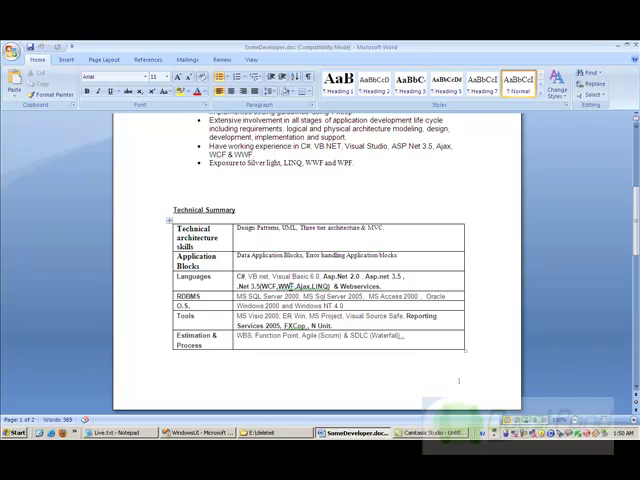
scroll("down", 3)
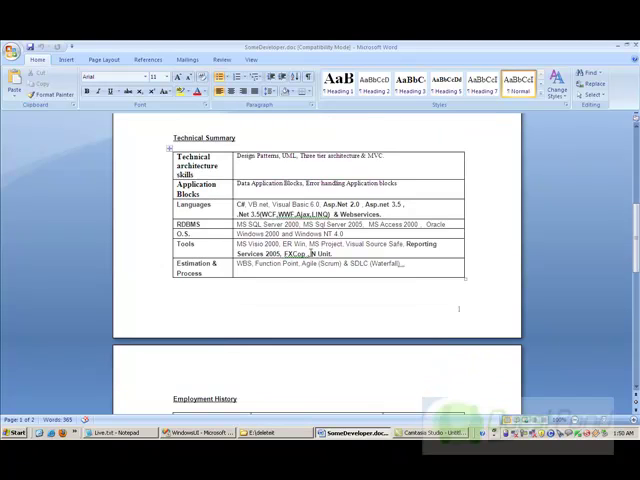
double_click(318, 254)
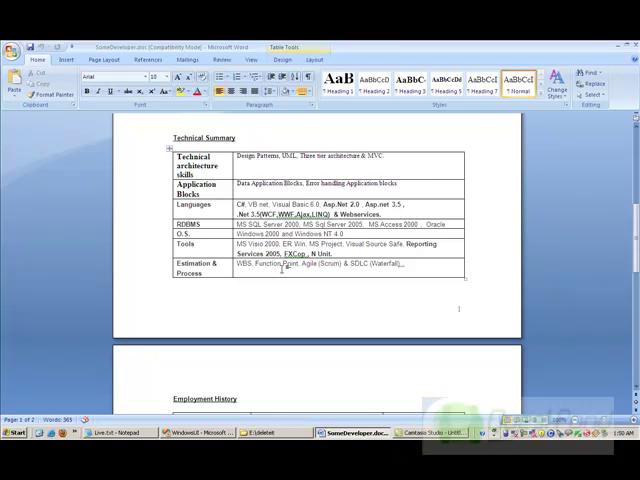
scroll("down", 3)
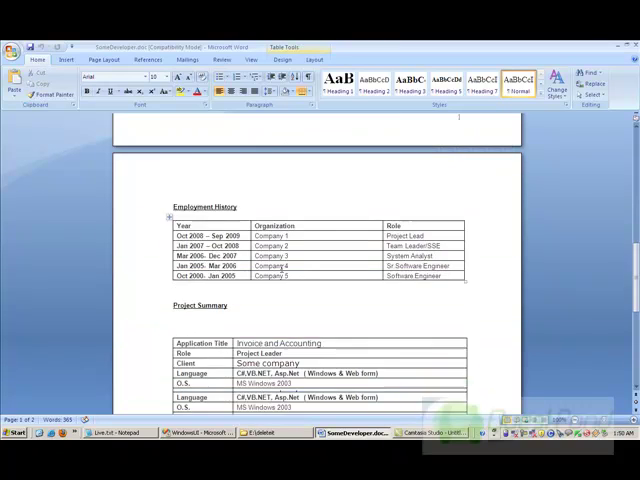
scroll("down", 3)
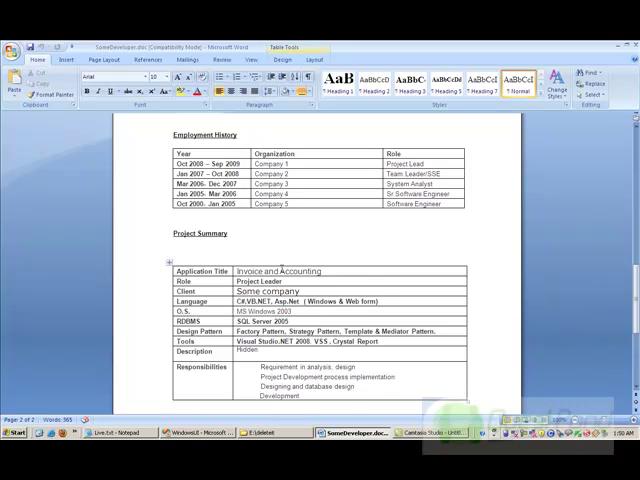
scroll("down", 3)
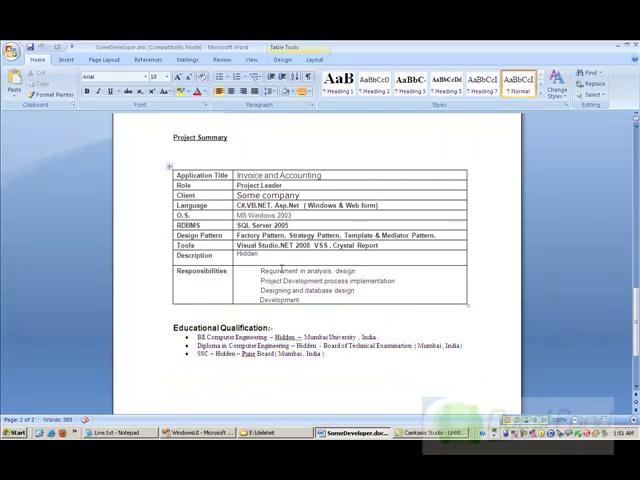
scroll("up", 3)
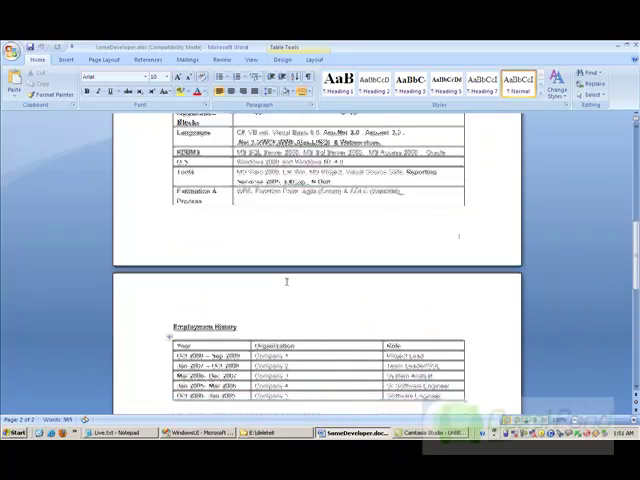
scroll("up", 3)
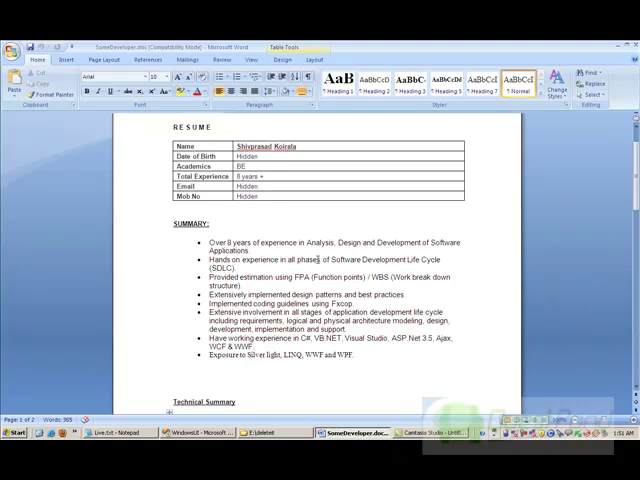
scroll("down", 3)
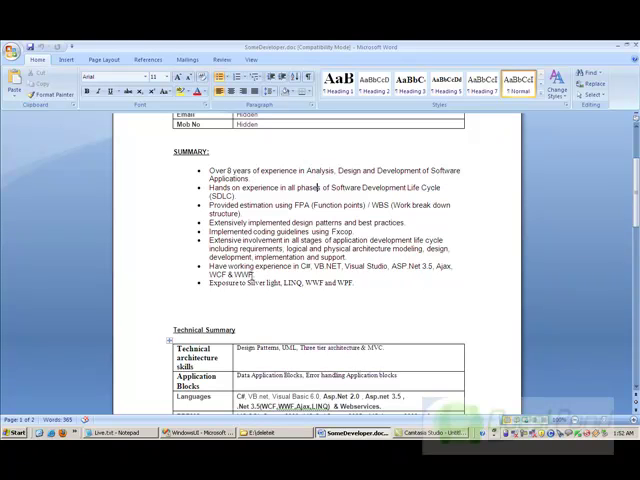
double_click(296, 284)
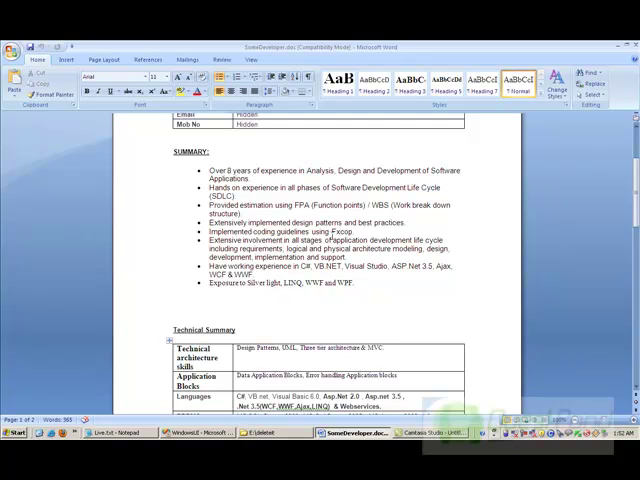
scroll("down", 3)
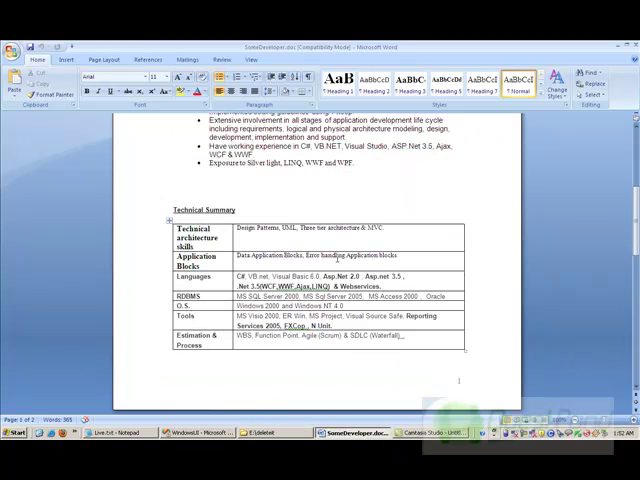
scroll("up", 3)
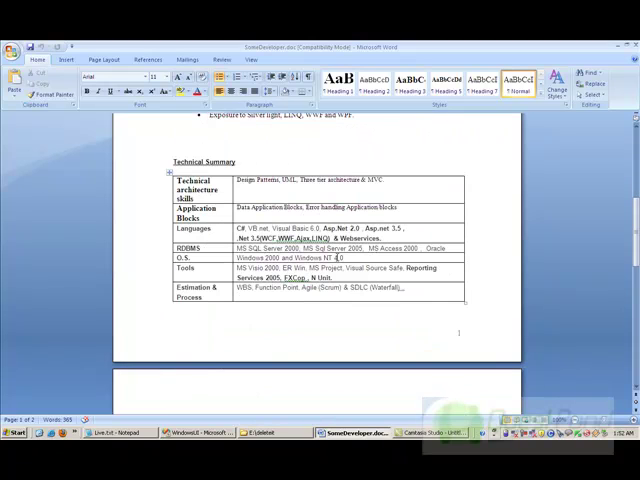
scroll("up", 3)
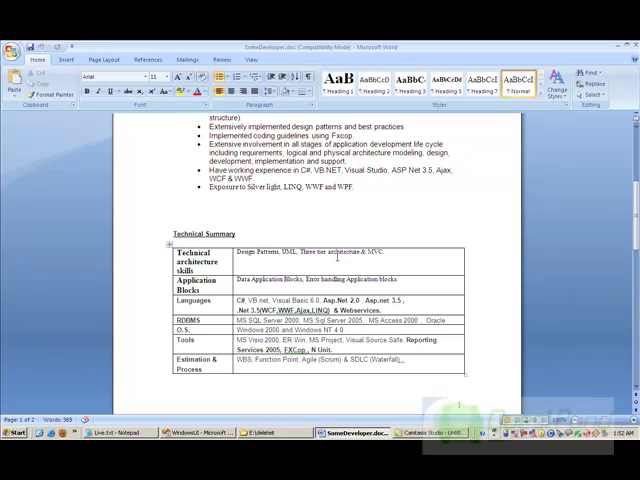
scroll("down", 3)
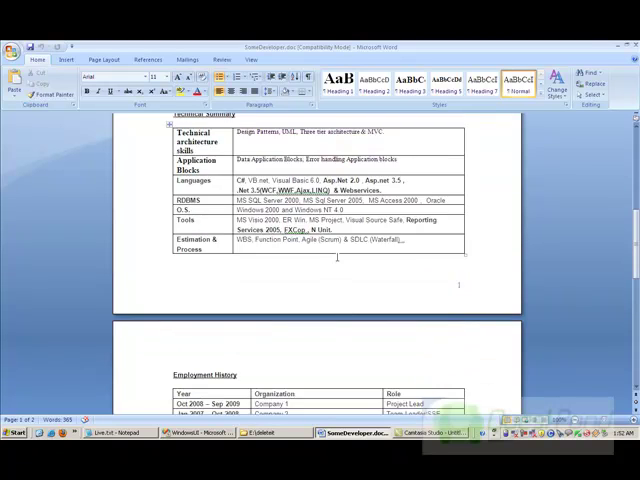
scroll("up", 3)
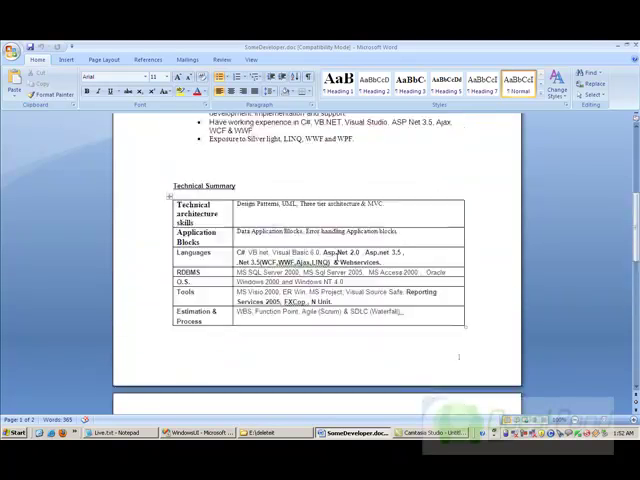
scroll("down", 3)
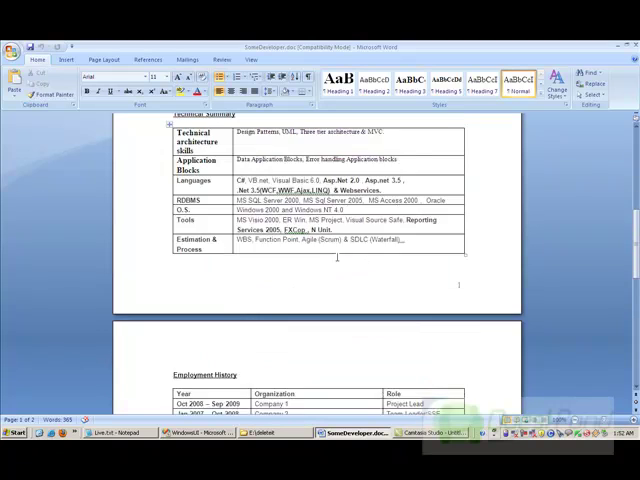
scroll("down", 3)
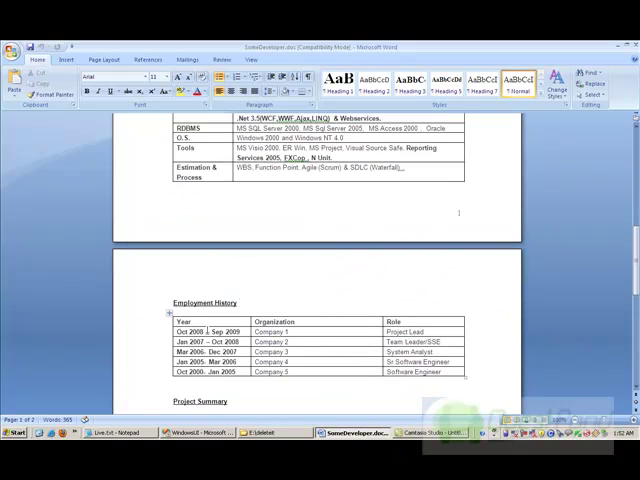
double_click(204, 332)
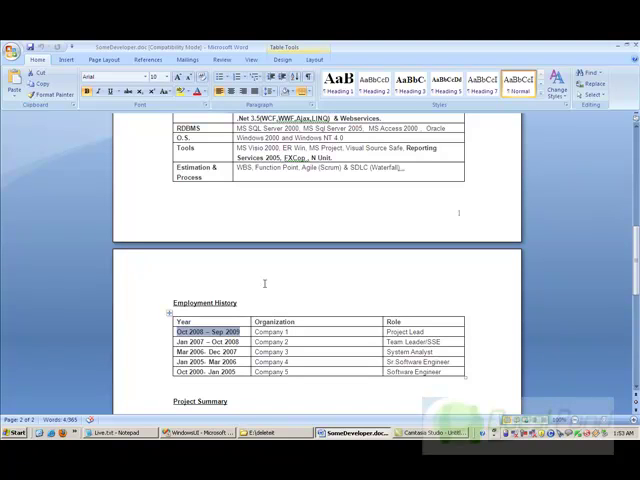
scroll("up", 3)
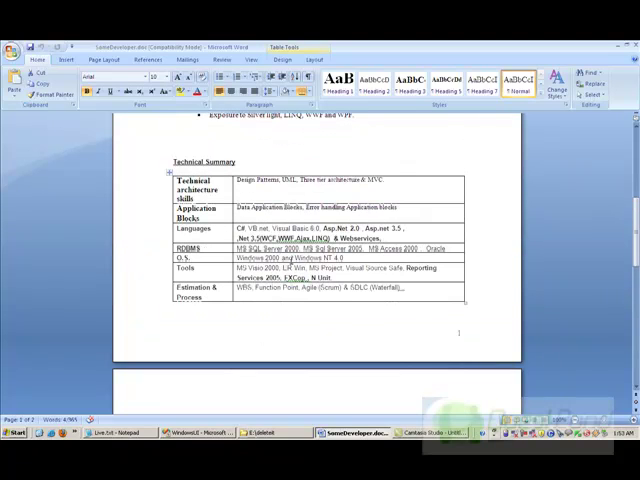
scroll("up", 3)
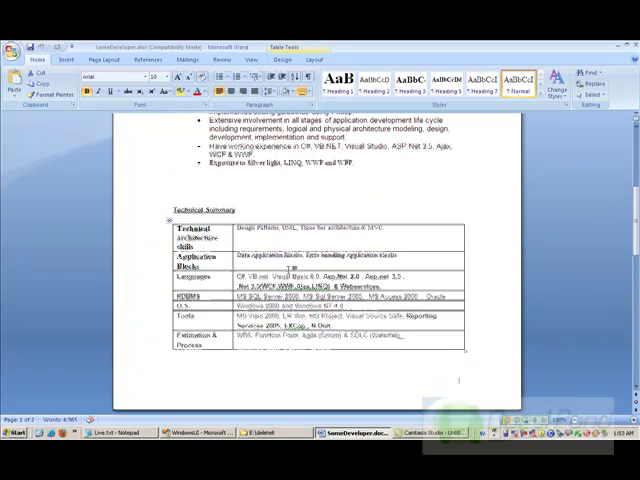
scroll("up", 3)
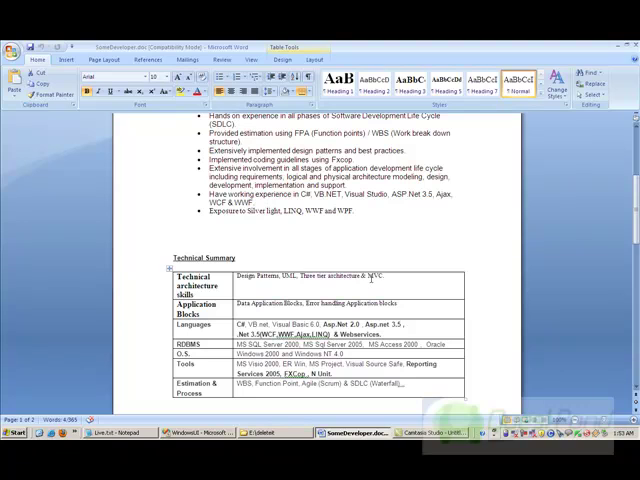
double_click(372, 274)
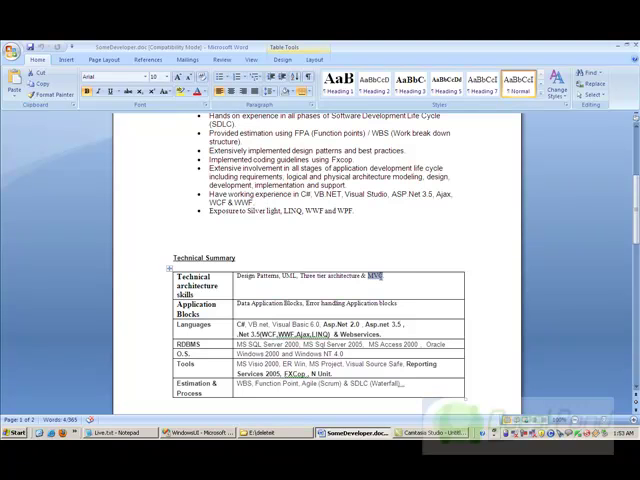